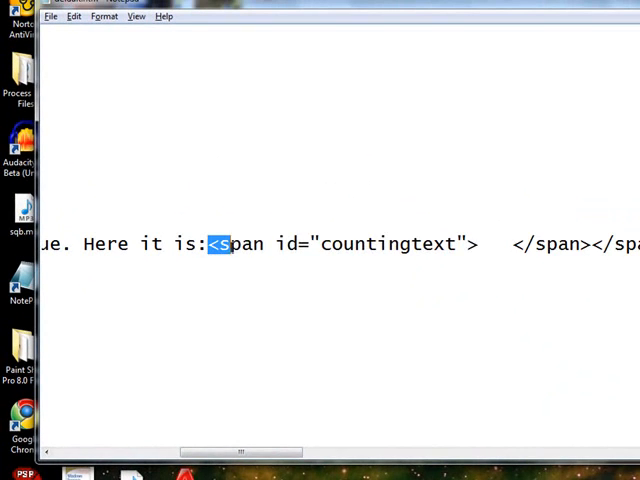
# Add an empty <script language="JavaScript"> block to the head of default.htm
pyautogui.moveTo(225, 244); pyautogui.dragTo(585, 244)
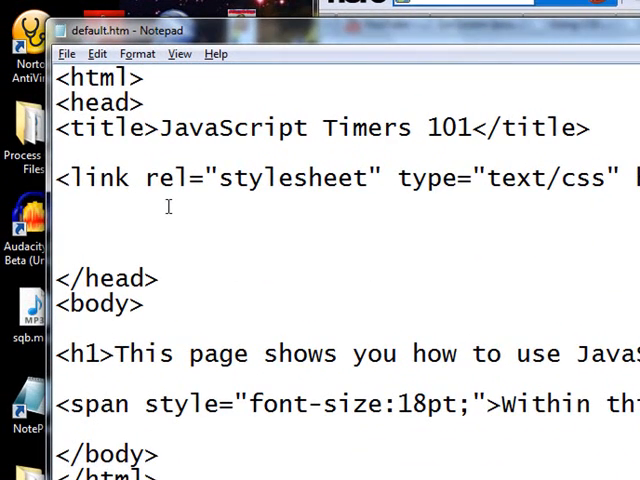
pyautogui.write('<script')
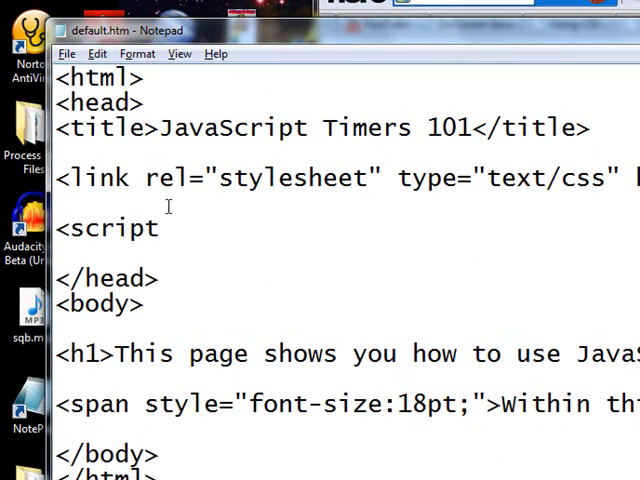
pyautogui.write('language=')
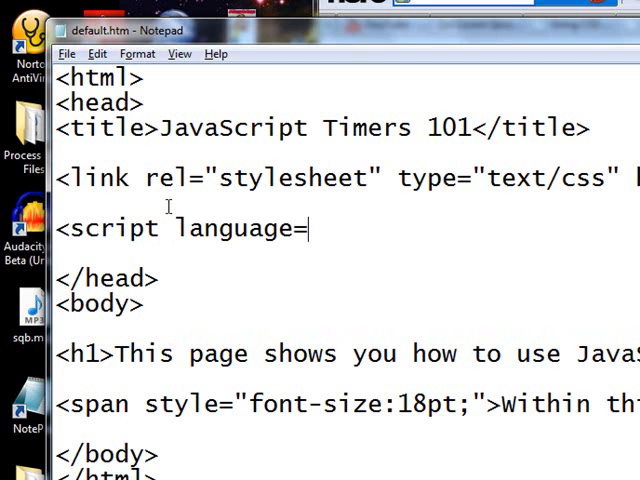
pyautogui.write('"Ja')
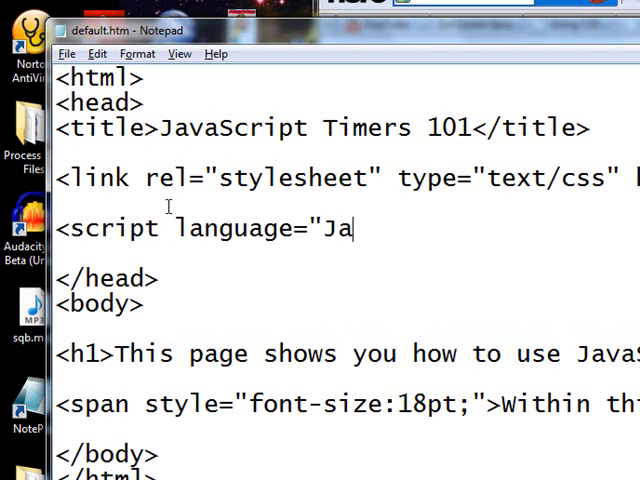
pyautogui.write('vaScript')
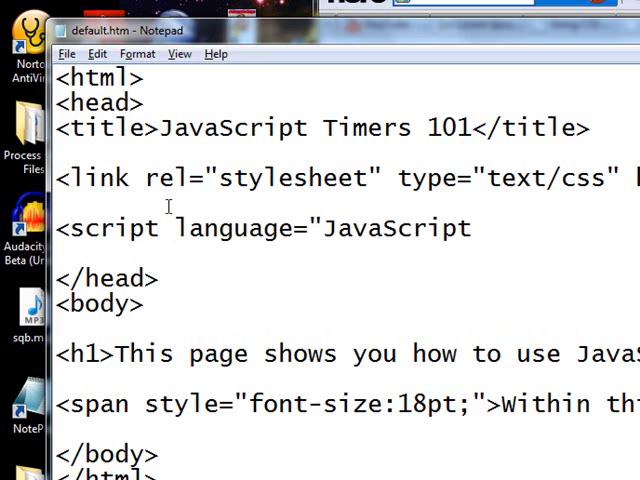
pyautogui.write('">')
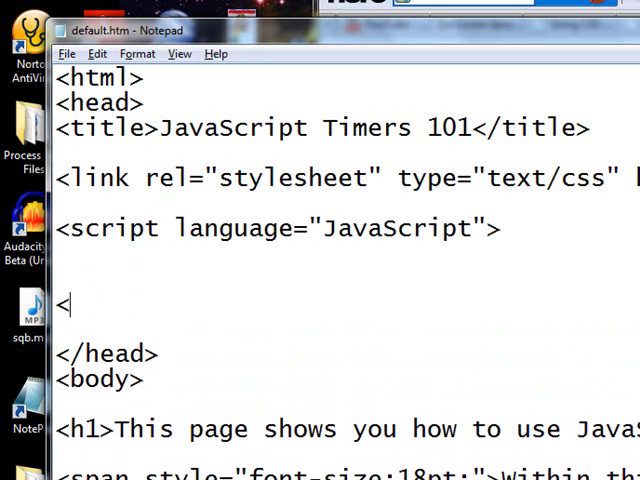
pyautogui.write('/script>')
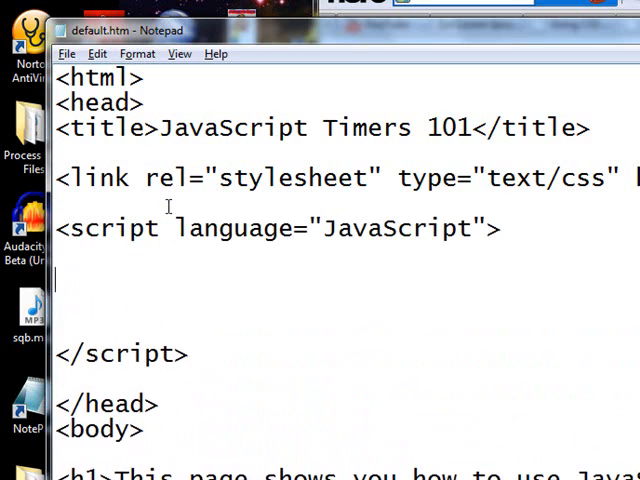
# Inside the script, declare var Counter = 0 and begin function StartCounting
pyautogui.write('var')
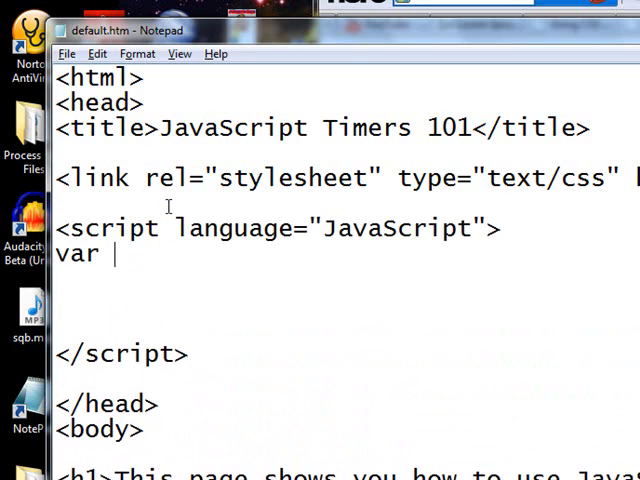
pyautogui.write('Counter = 0;')
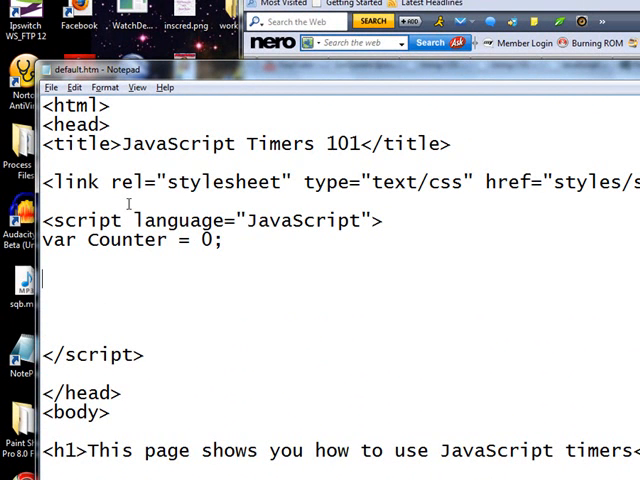
pyautogui.write('func')
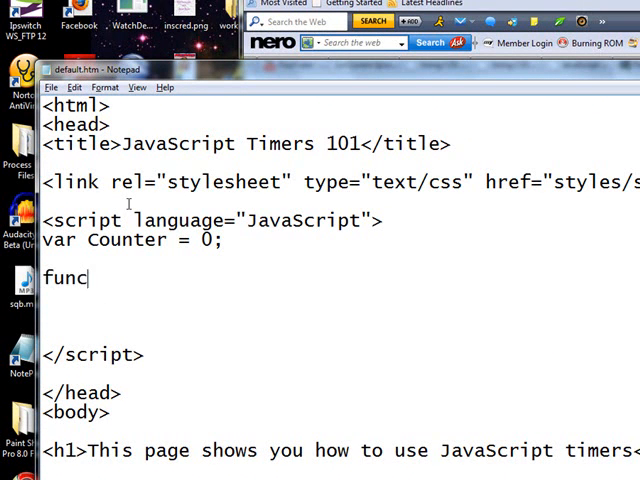
pyautogui.write('tion Start')
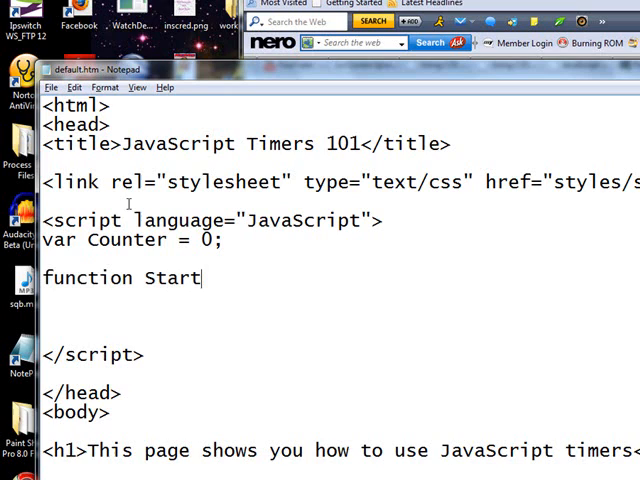
pyautogui.write('Counting(')
pyautogui.write('s')
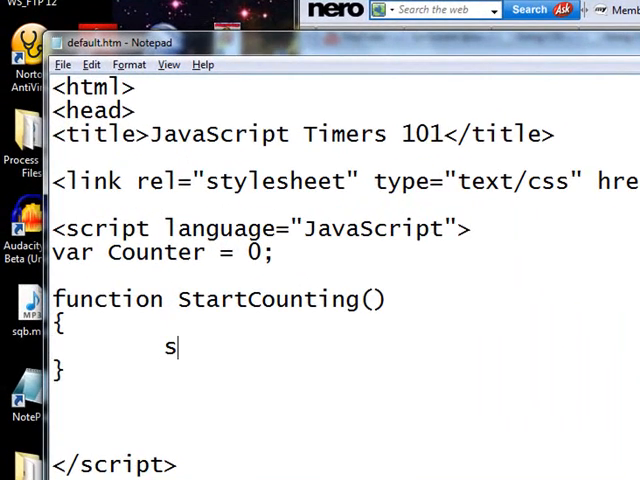
# Make StartCounting call setInterval( "DoCounting()", 1000 ), without the stray semicolon in the quotes
pyautogui.write('etInterval')
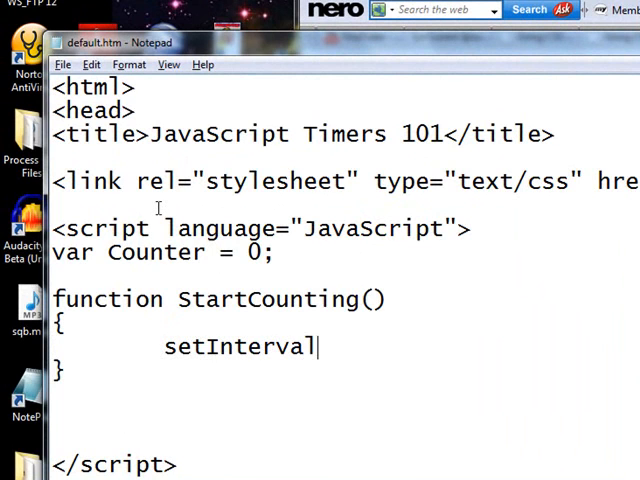
pyautogui.write('( "')
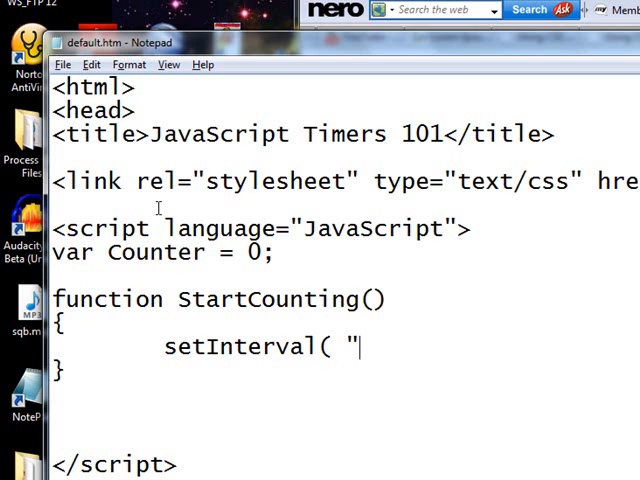
pyautogui.write('DoC')
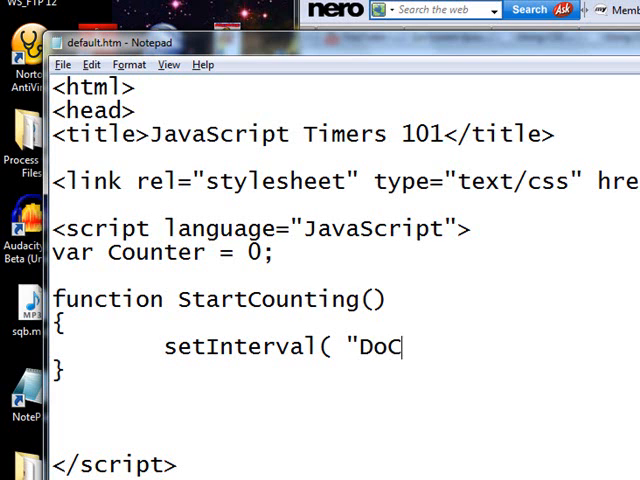
pyautogui.write('ounting')
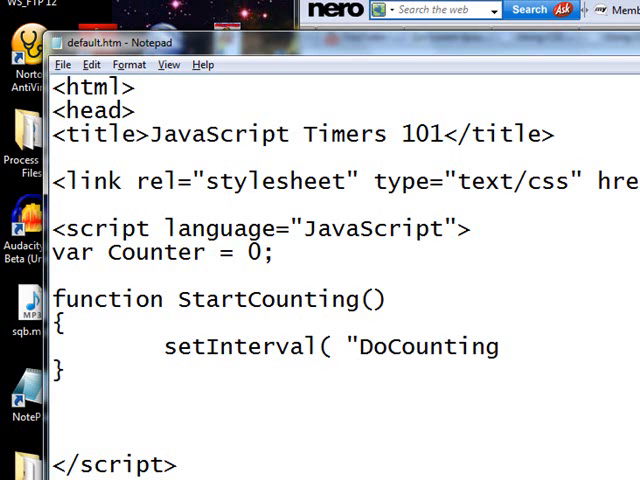
pyautogui.write('();",')
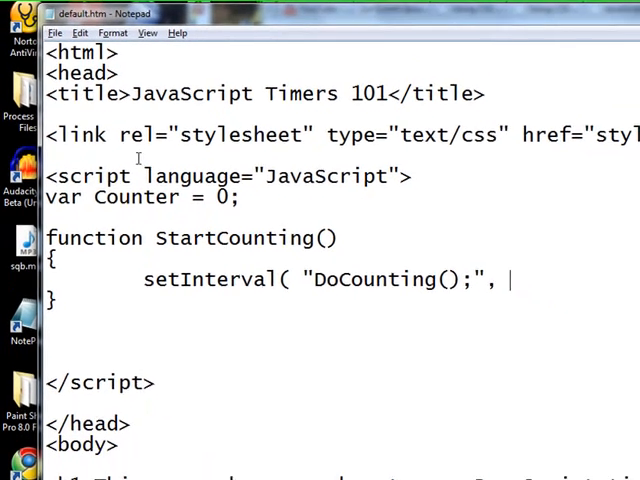
pyautogui.write('1000 );')
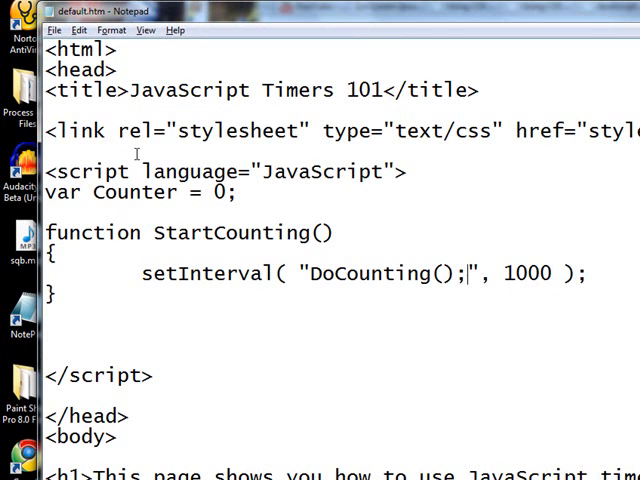
pyautogui.press('Backspace')
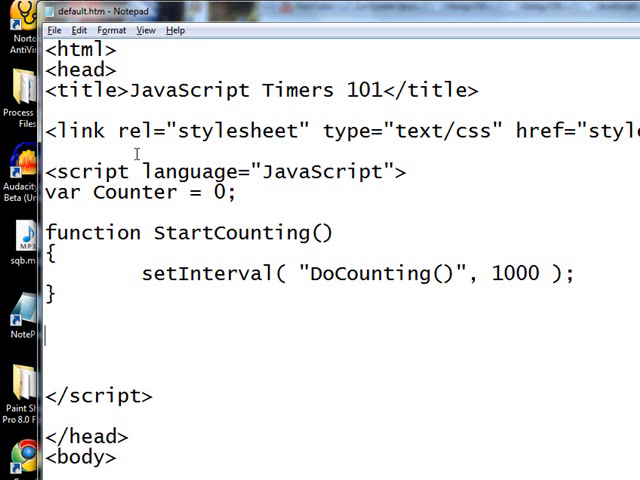
# Write function DoCounting starting with var obj = getElementById( '' );
pyautogui.write('funci')
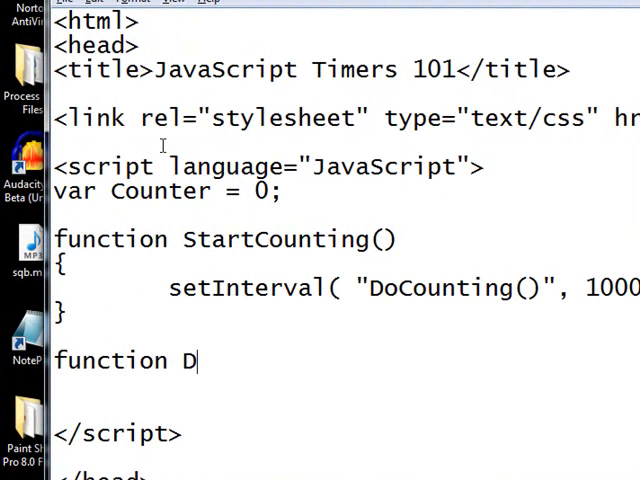
pyautogui.write('oCounting(')
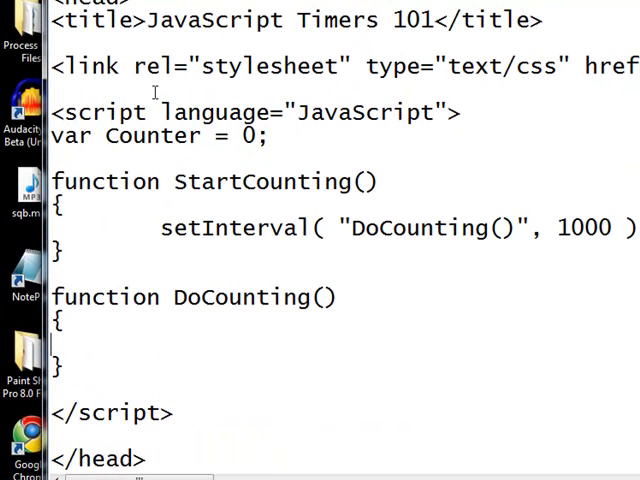
pyautogui.write('var')
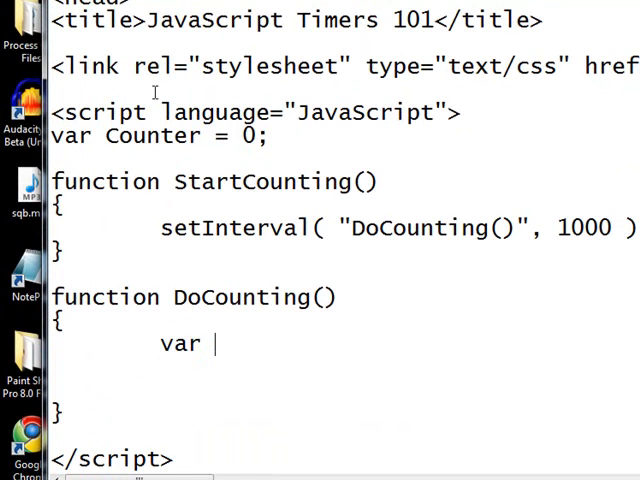
pyautogui.write('obj = g')
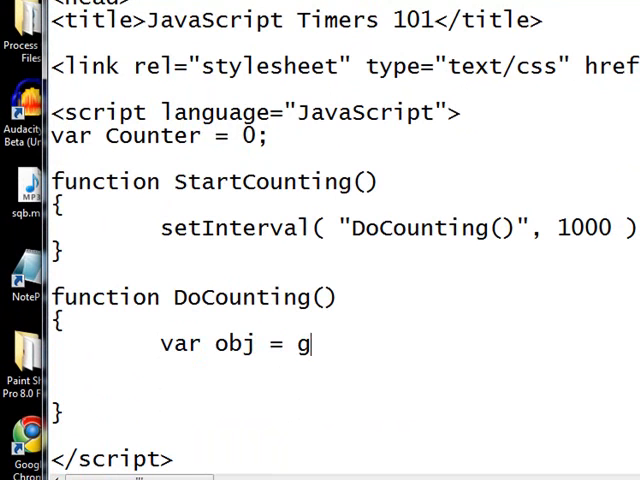
pyautogui.write('etElementB')
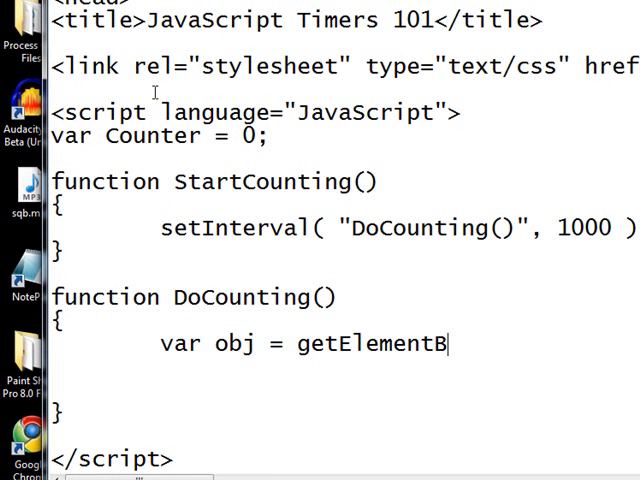
pyautogui.write("yId( '' );")
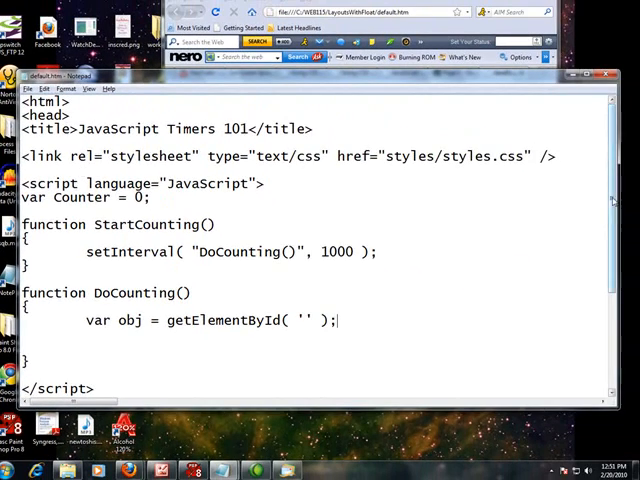
# Put the span's id 'countingtext' inside DoCounting's getElementById quotes
pyautogui.scroll(-3)
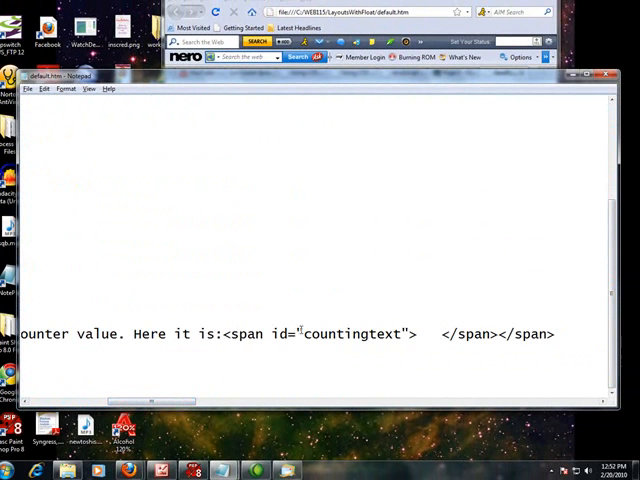
pyautogui.doubleClick(351, 334)
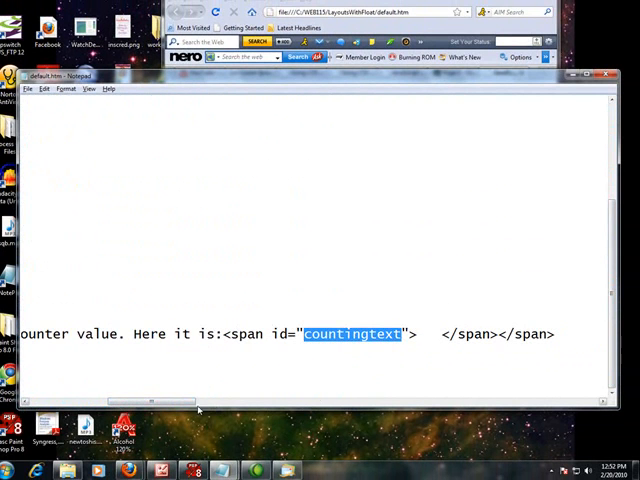
pyautogui.scroll(3)
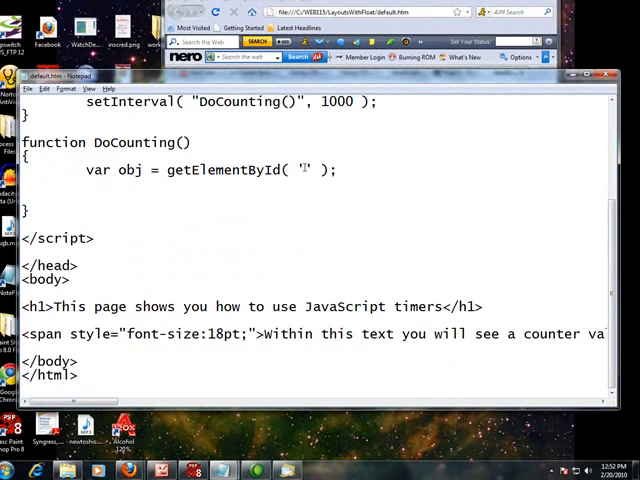
pyautogui.write('countingtext')
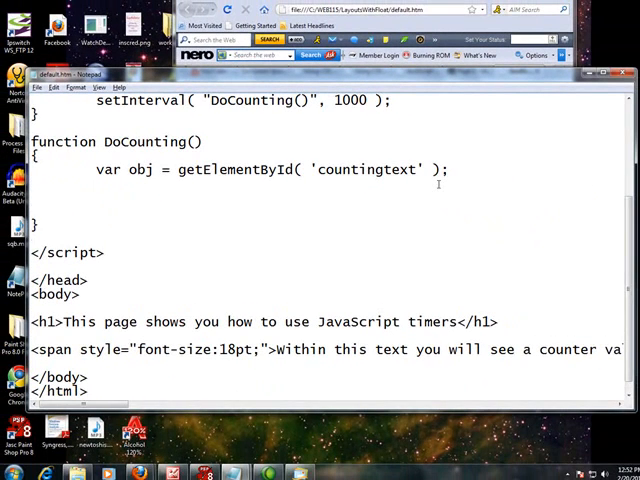
# Set obj.innerHTML = '' + Counter and increment Counter with Counter++
pyautogui.write('obj.')
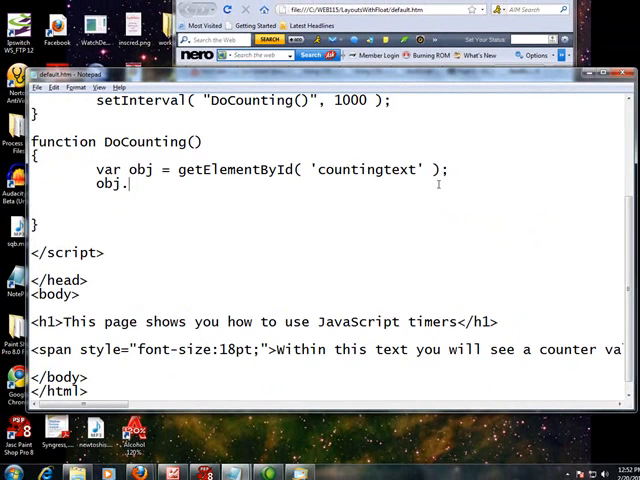
pyautogui.write('inner')
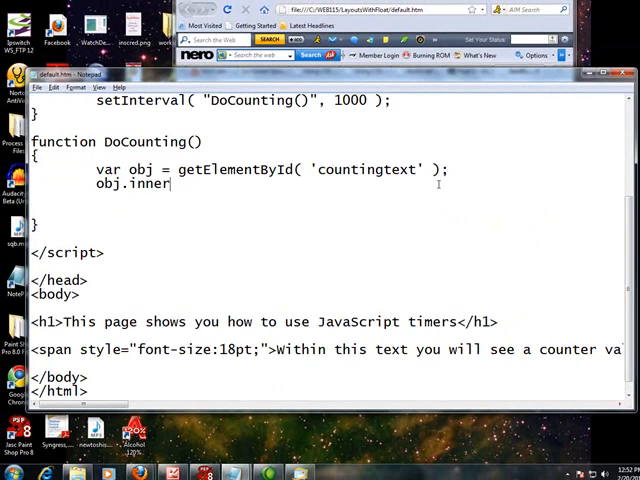
pyautogui.write("HTML = ''")
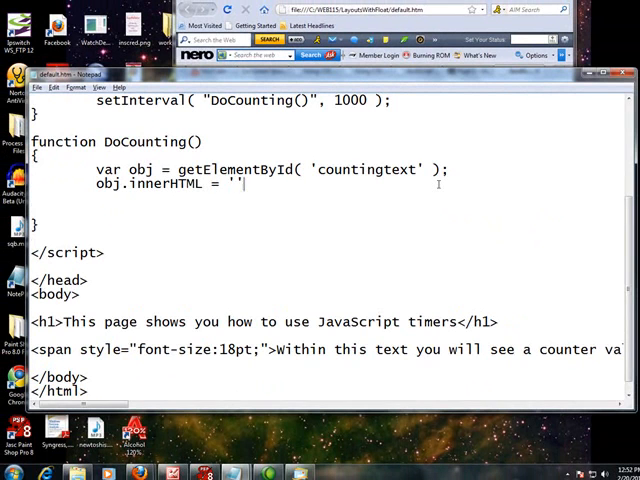
pyautogui.write('+ Counter;')
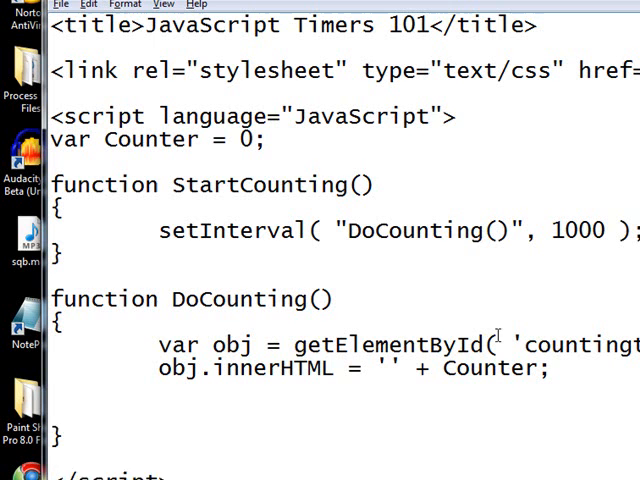
pyautogui.write('Counter')
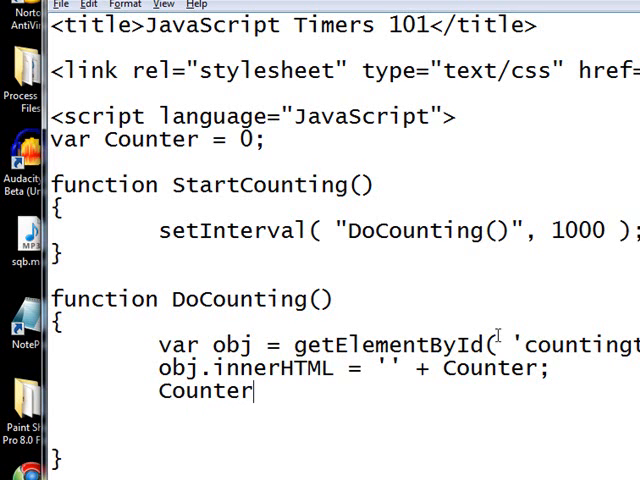
pyautogui.write('++;')
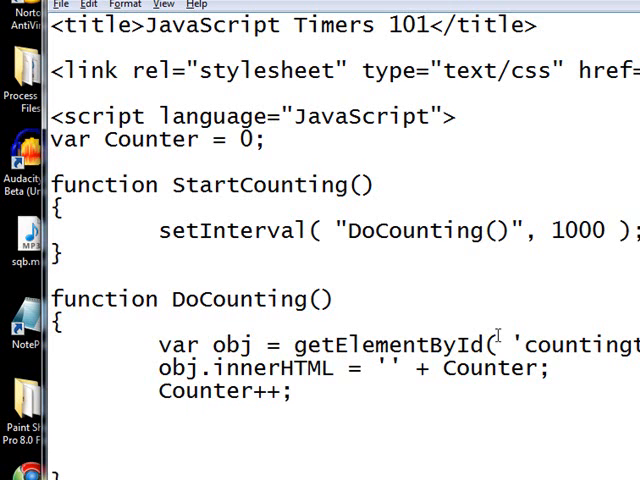
# Add an if( Counter > 10 ) block resetting Counter = 0
pyautogui.write('i')
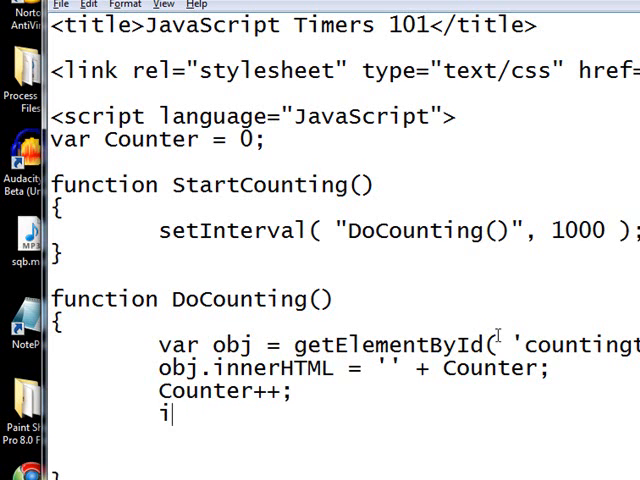
pyautogui.write('f( Counter > 10')
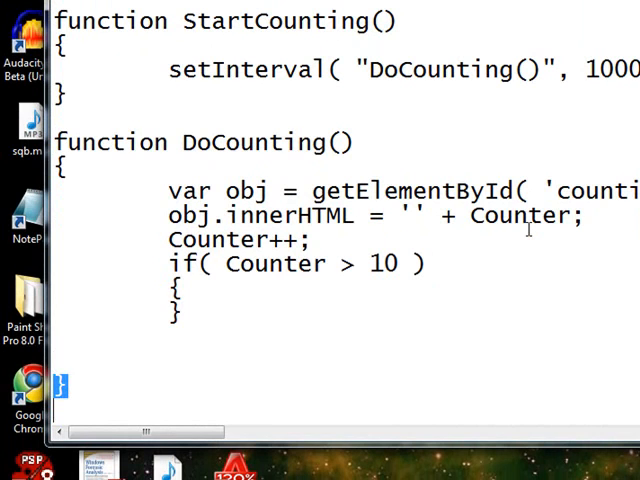
pyautogui.write('</script>')
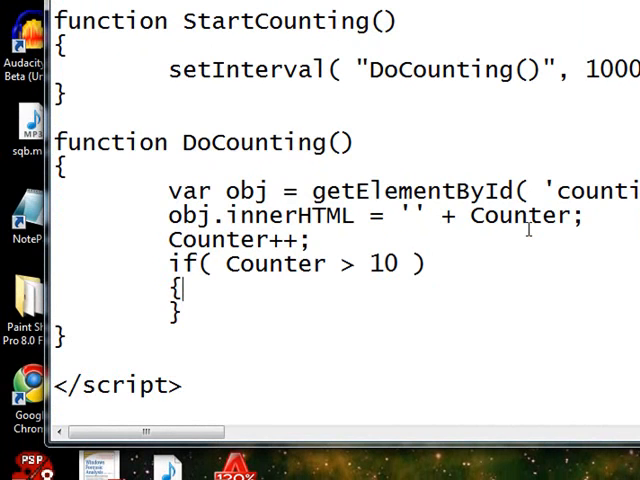
pyautogui.write('Count')
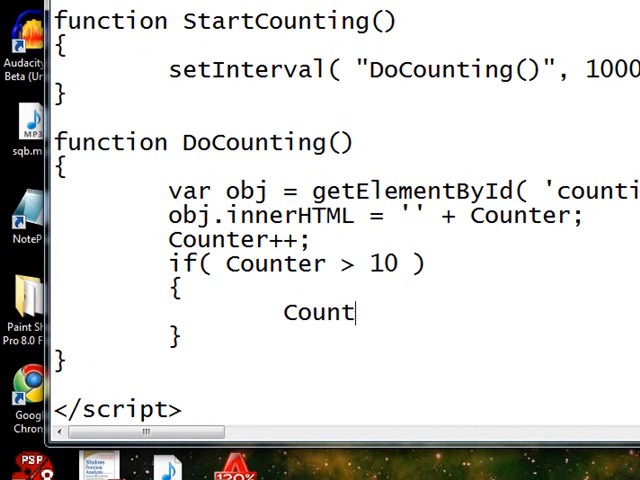
pyautogui.write('er = 0;')
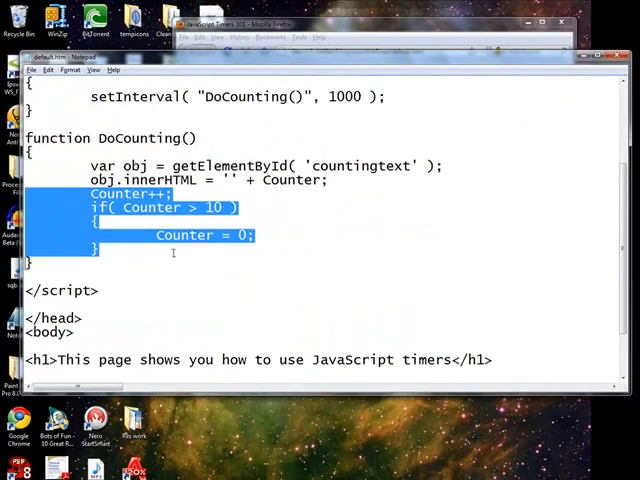
# Give the <body> tag onload="StartCounting()" to start the counter on page load
pyautogui.scroll(-3)
pyautogui.write(' onload=')
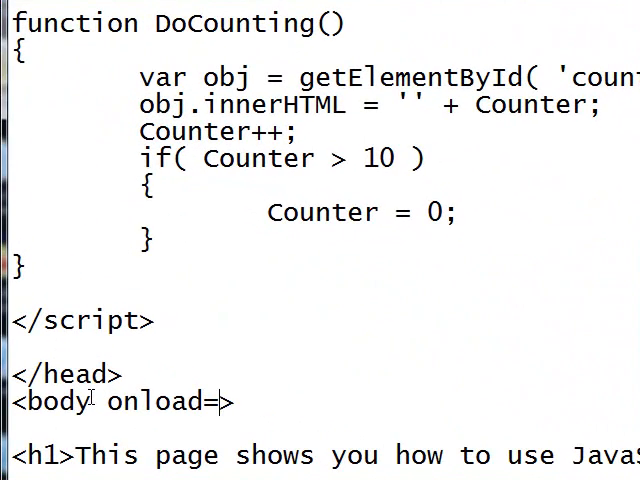
pyautogui.write('"StartCou')
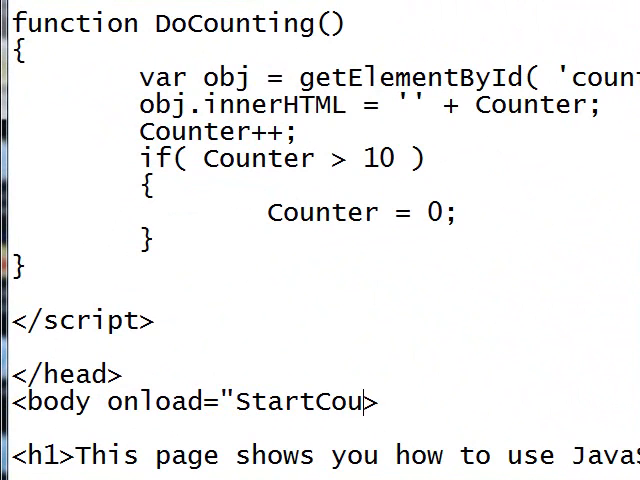
pyautogui.write('nting()>')
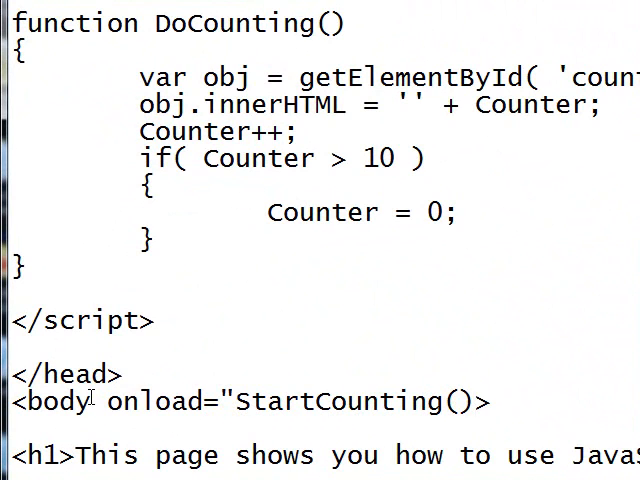